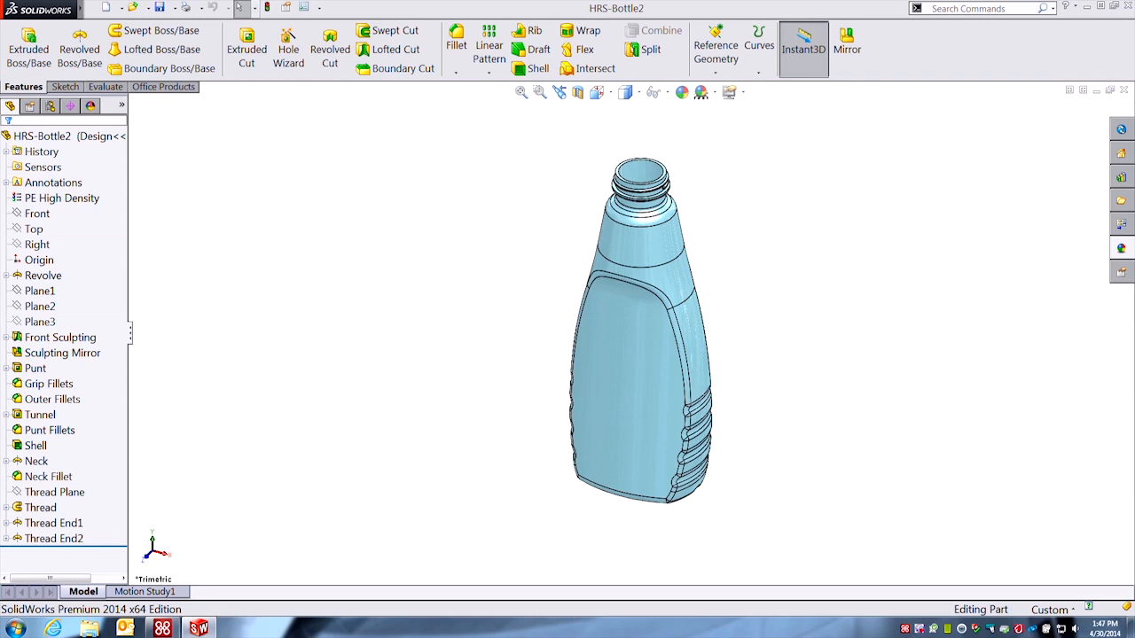
mouse_move(904, 398)
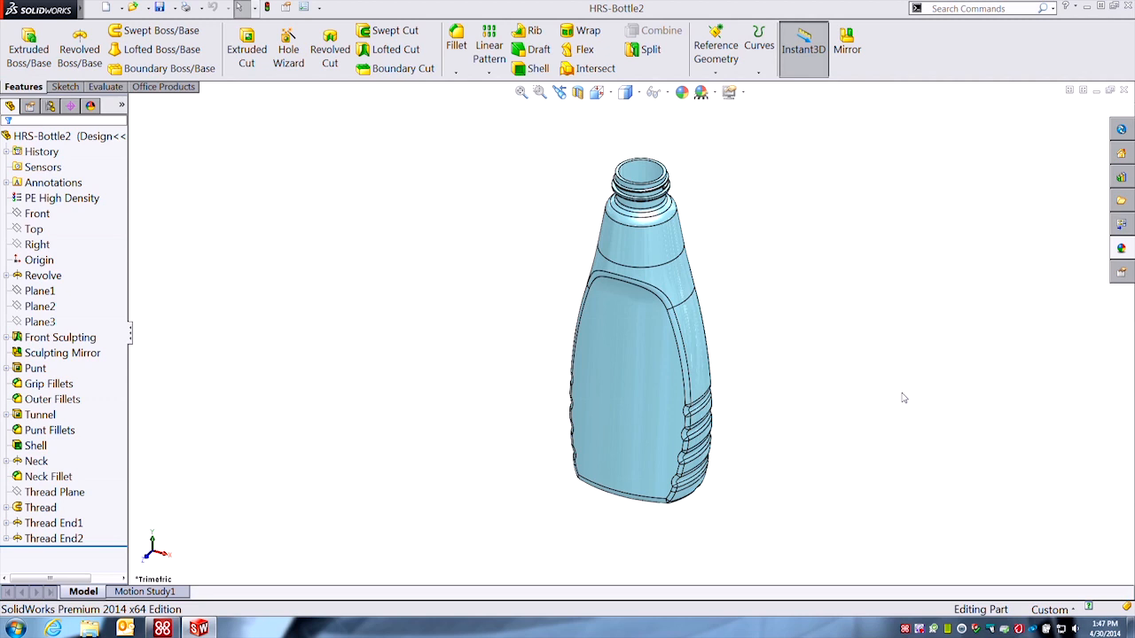
mouse_move(831, 326)
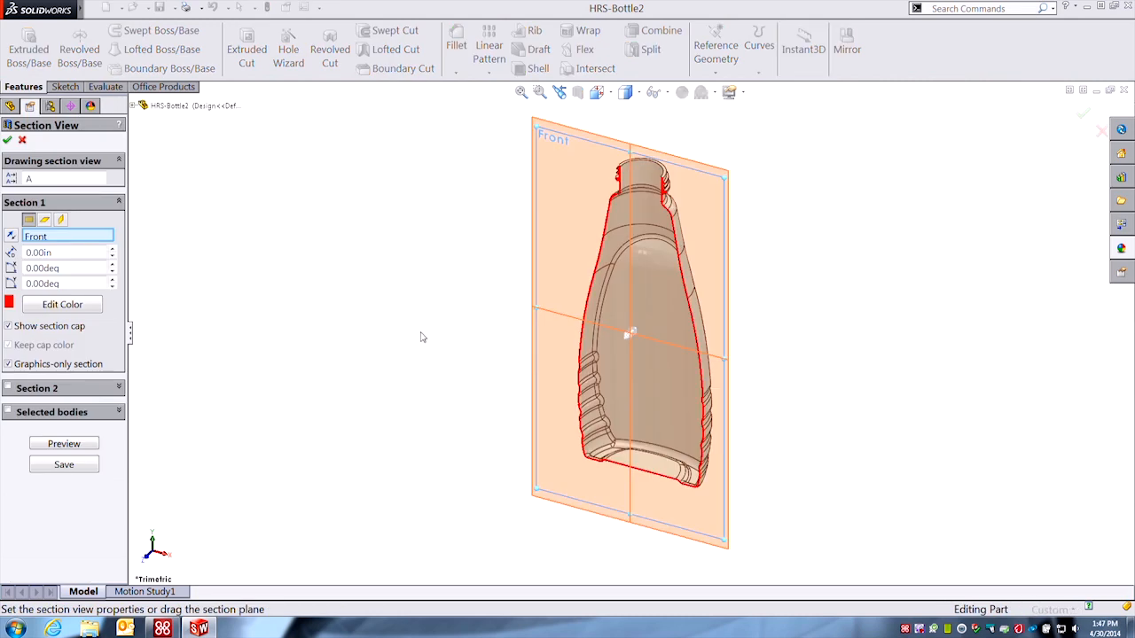
- Apply the section view to inspect the bottle's shell, then turn it off
click(8, 140)
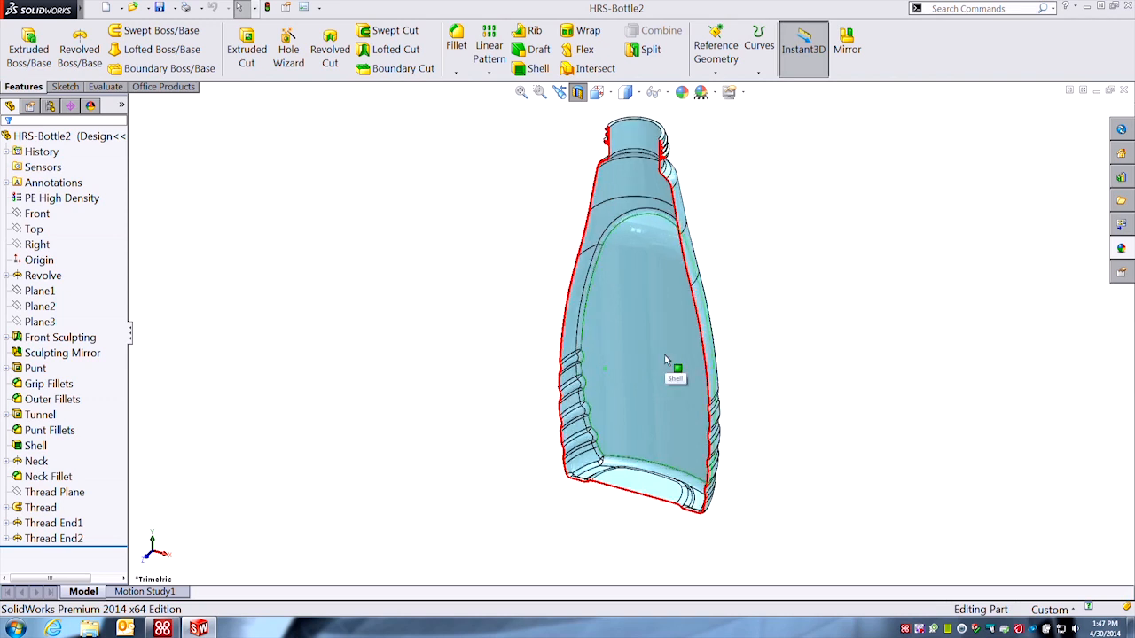
mouse_move(647, 316)
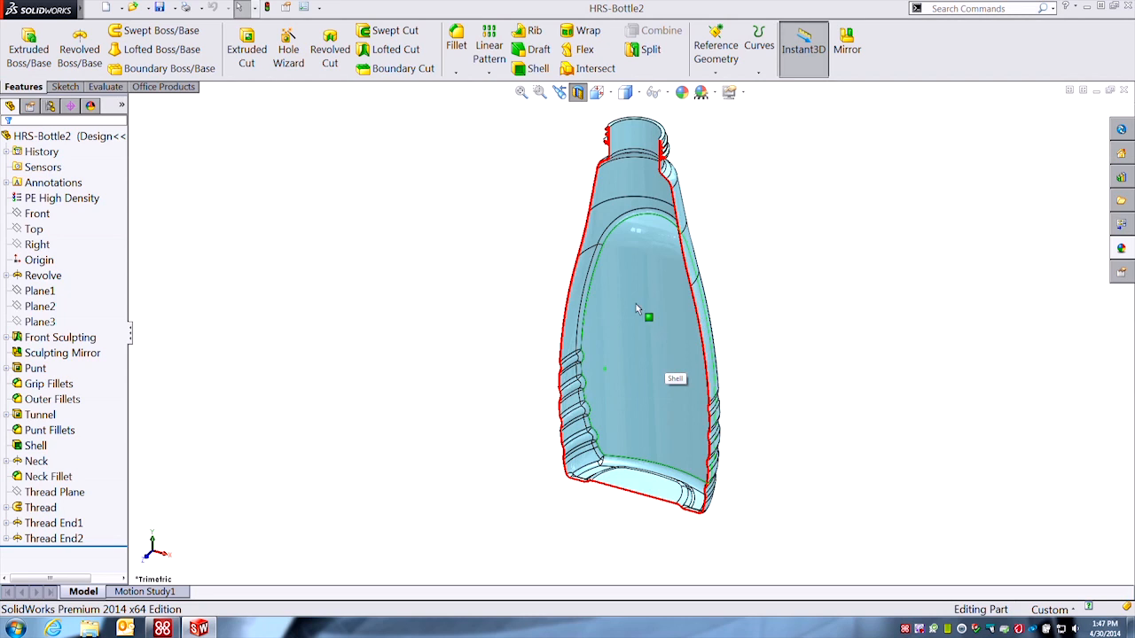
click(639, 315)
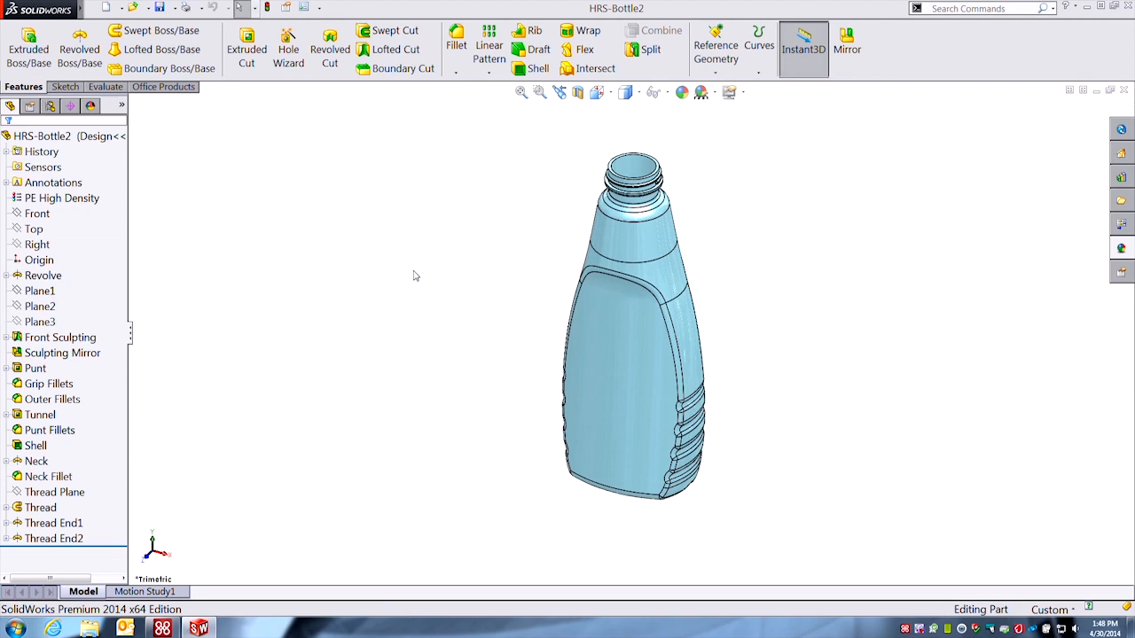
- Create Plane4 offset 6.25 in above the Top plane
click(33, 229)
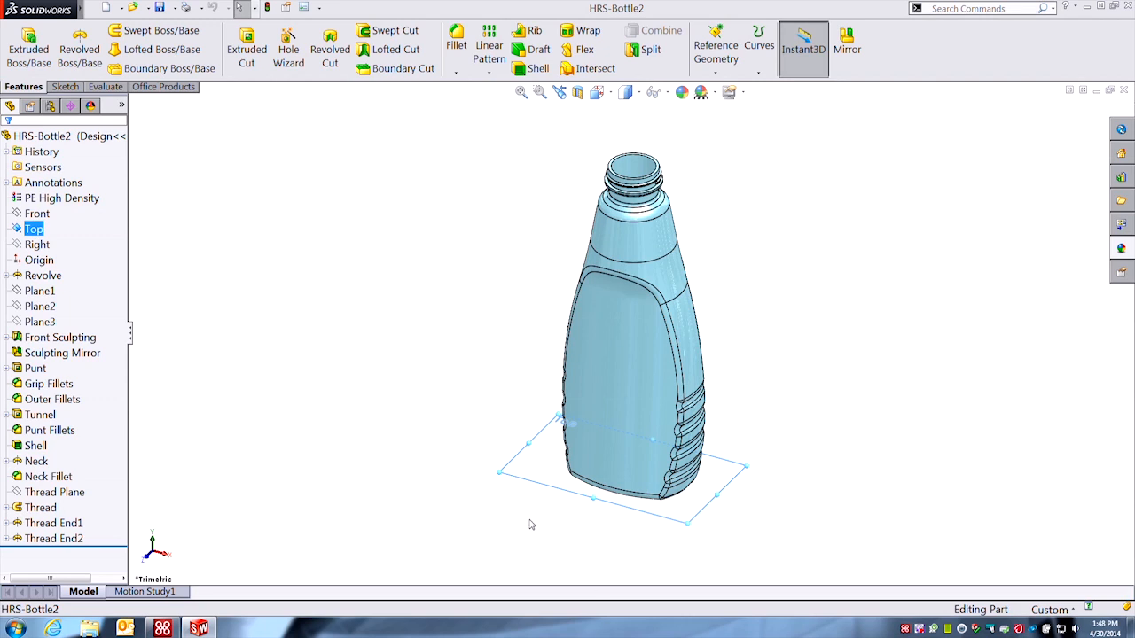
mouse_move(528, 487)
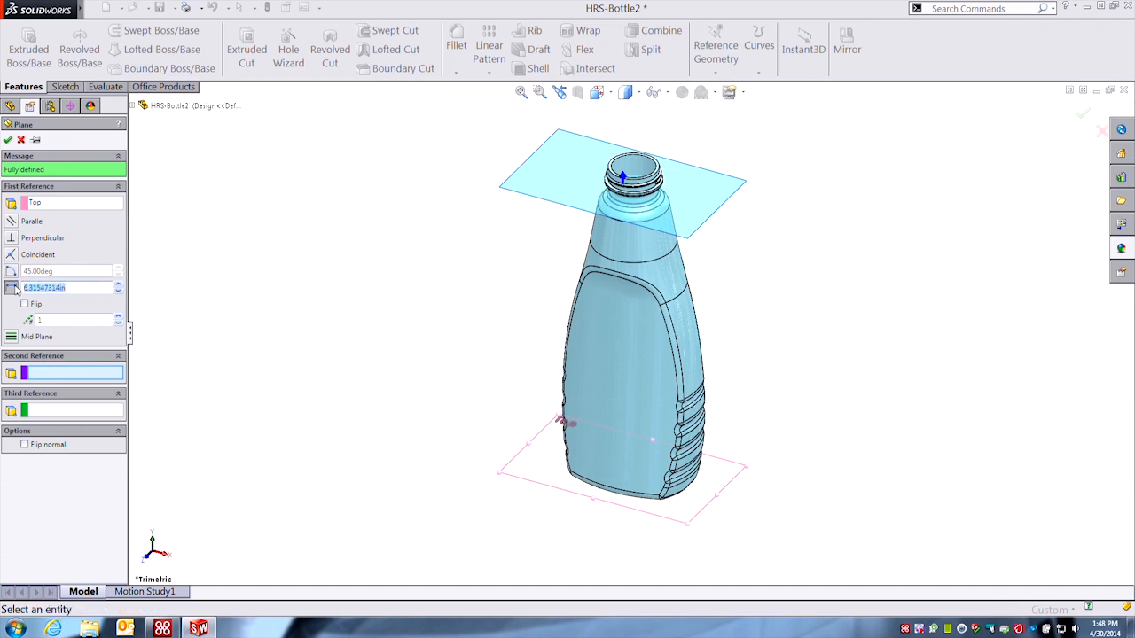
text(6)
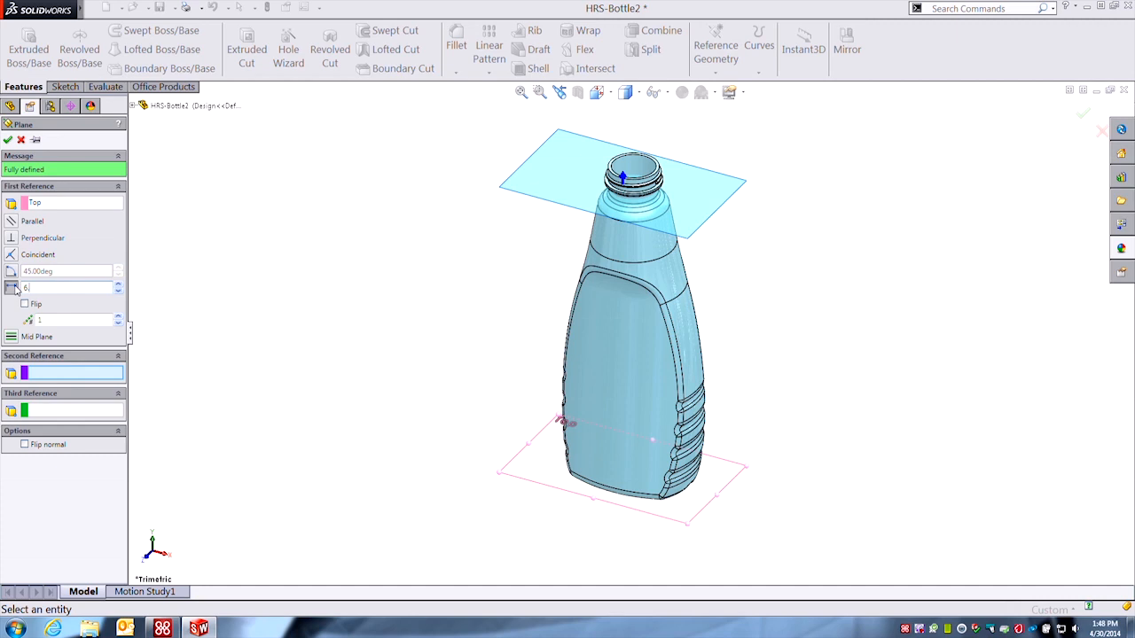
text(6.25in)
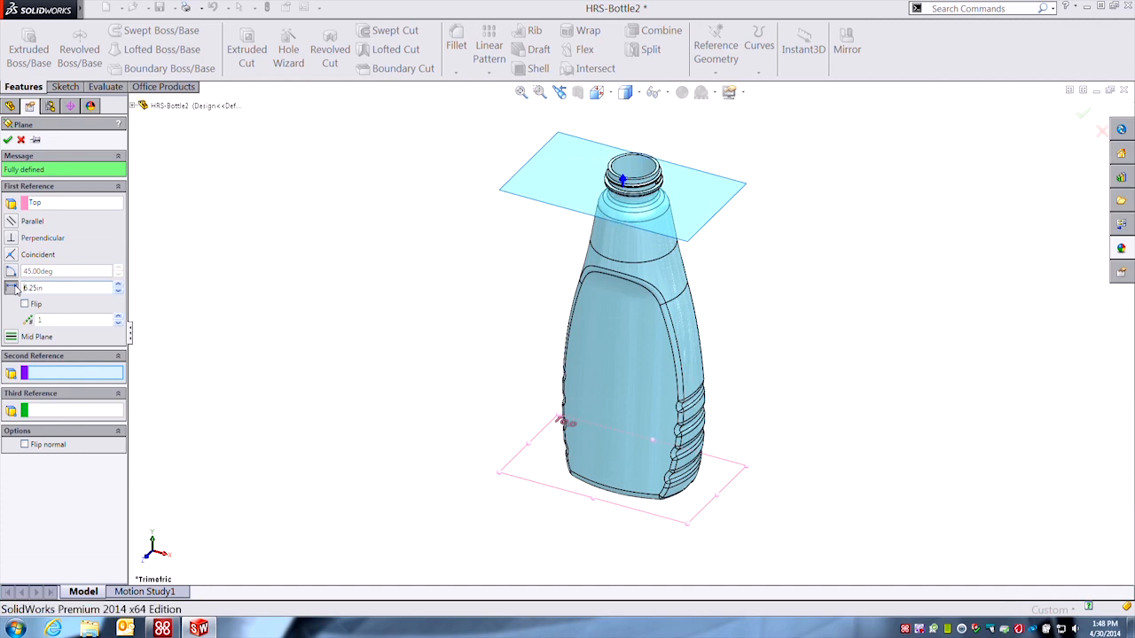
click(8, 140)
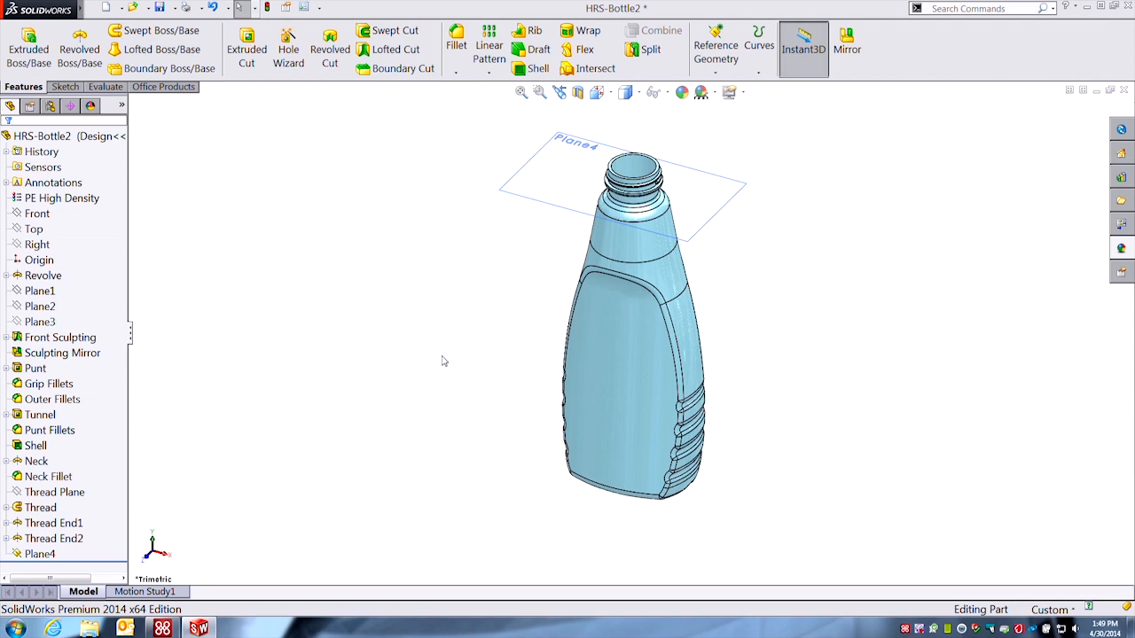
mouse_move(502, 231)
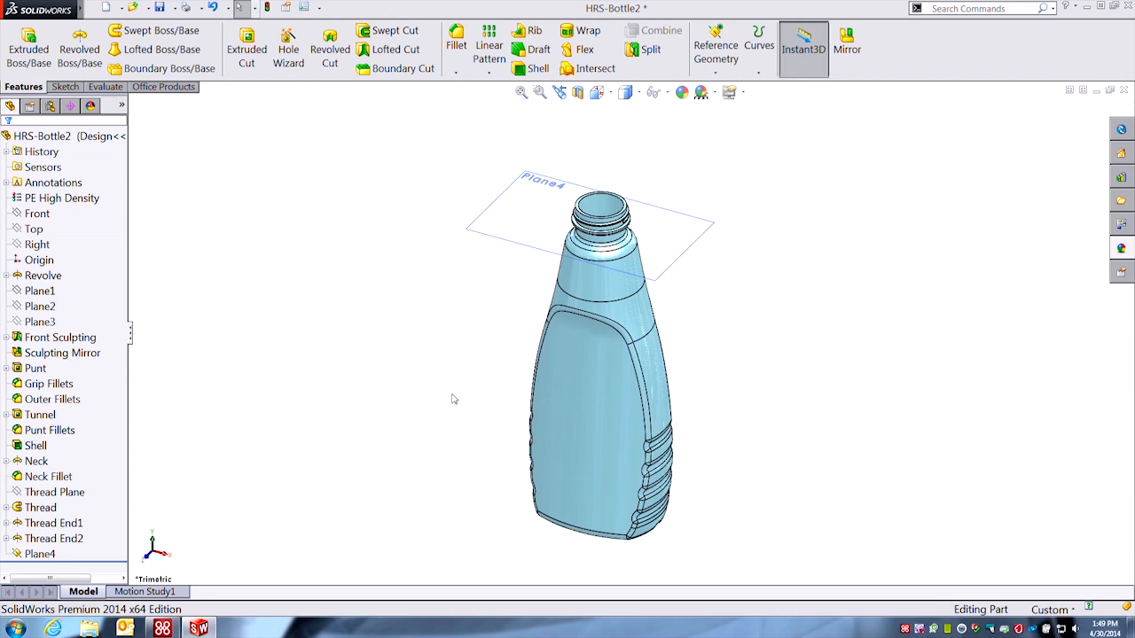
mouse_move(434, 394)
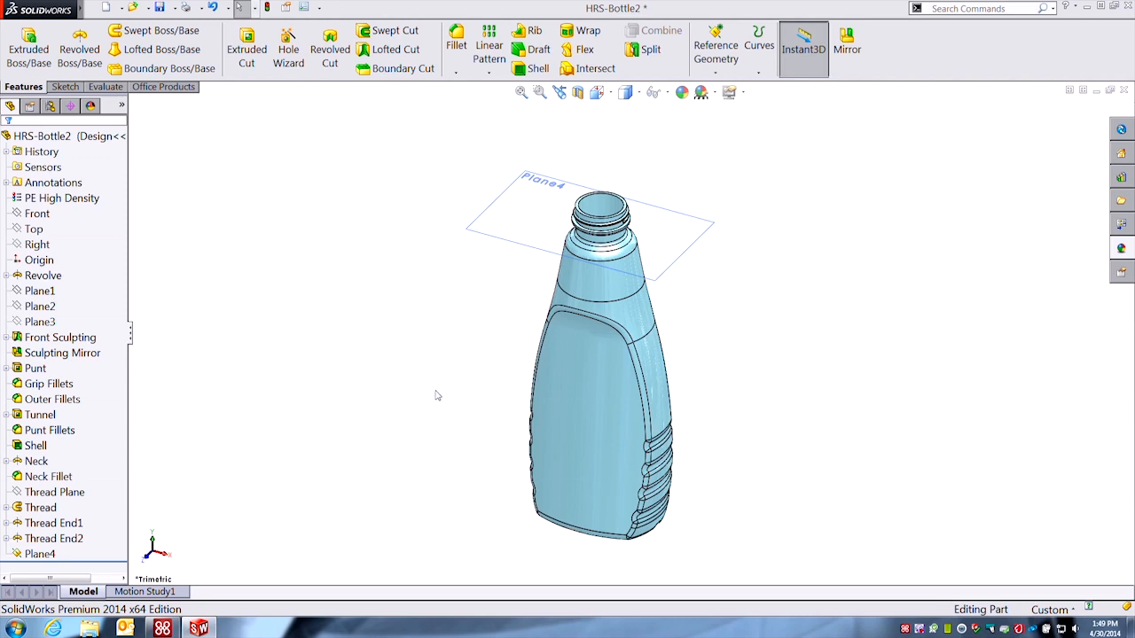
mouse_move(549, 156)
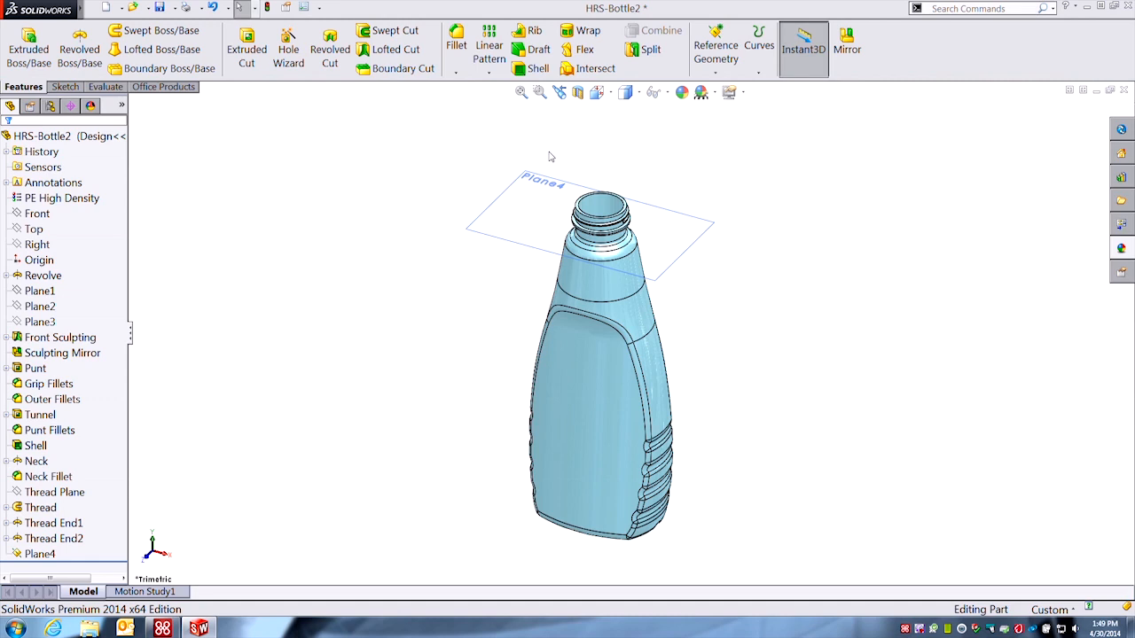
- Start Intersect with the bottle body and select Plane4
click(594, 68)
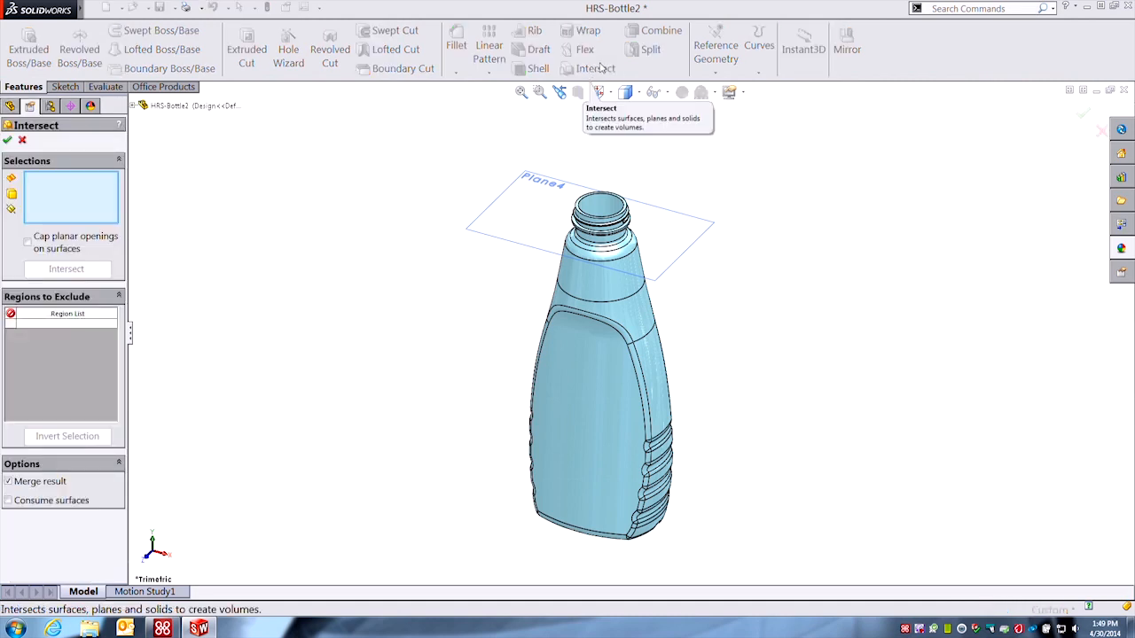
mouse_move(476, 408)
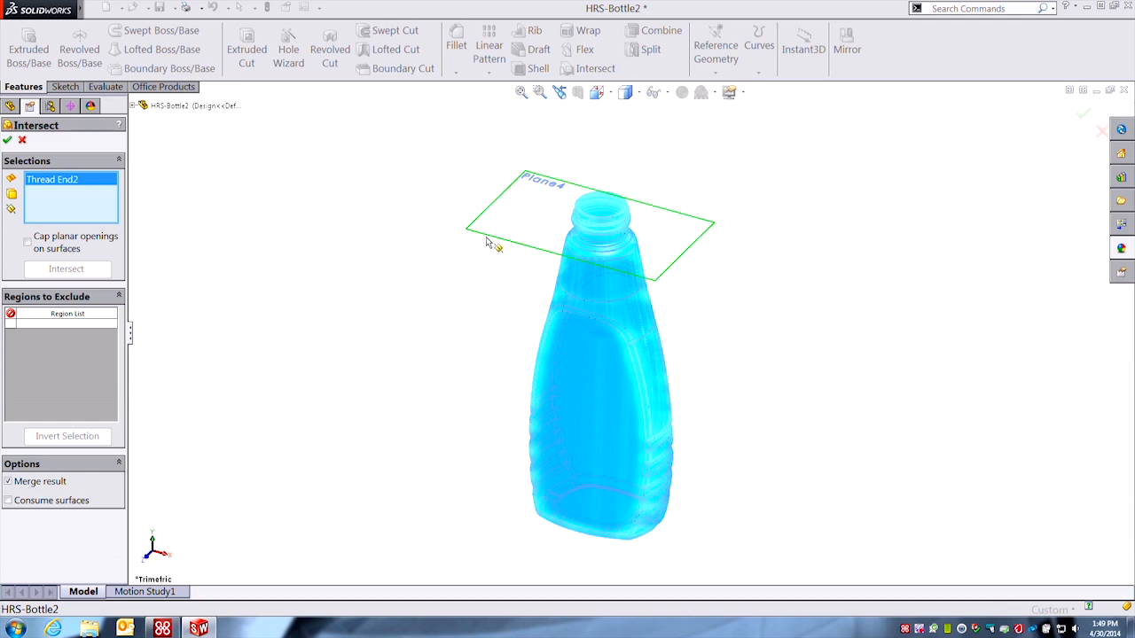
click(494, 245)
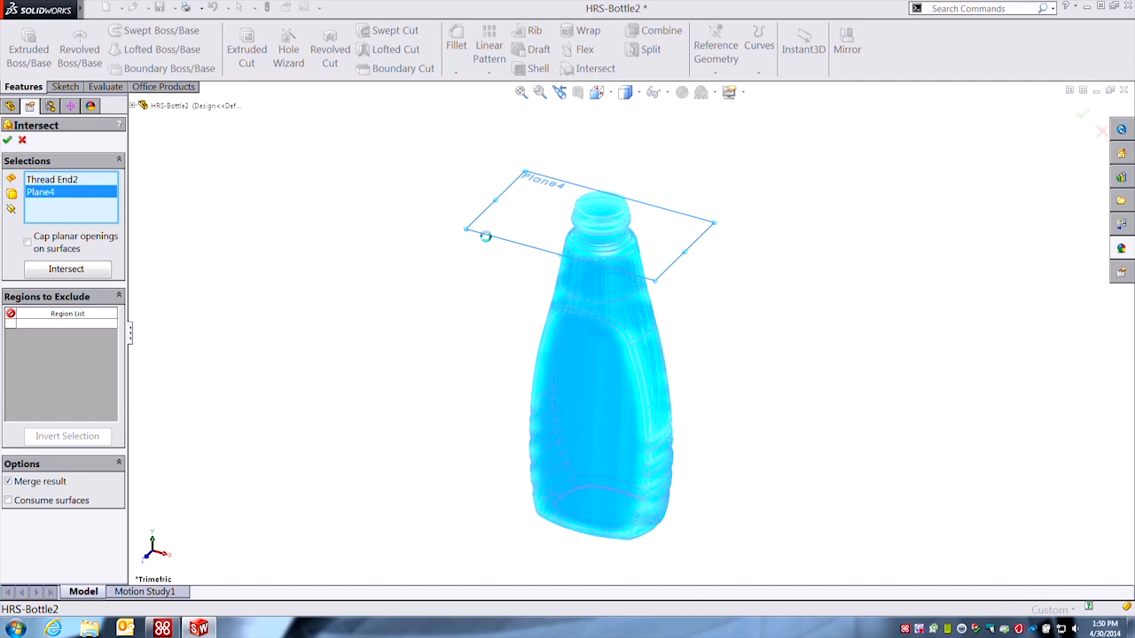
- Calculate regions, keep only interior Region 1, and finish Intersect1
click(67, 269)
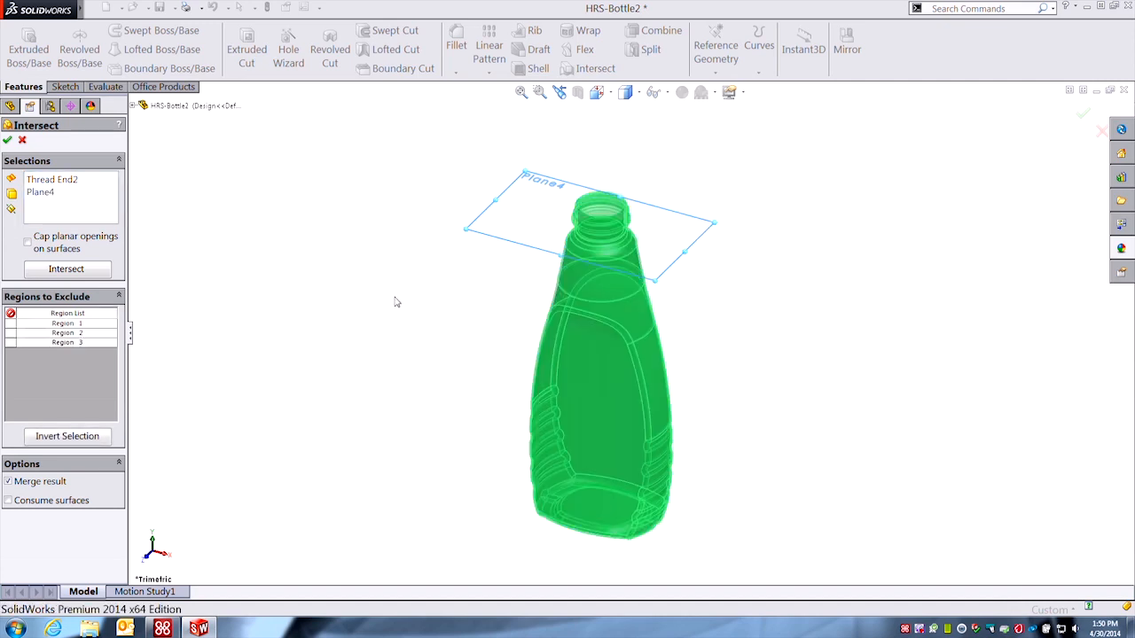
mouse_move(104, 328)
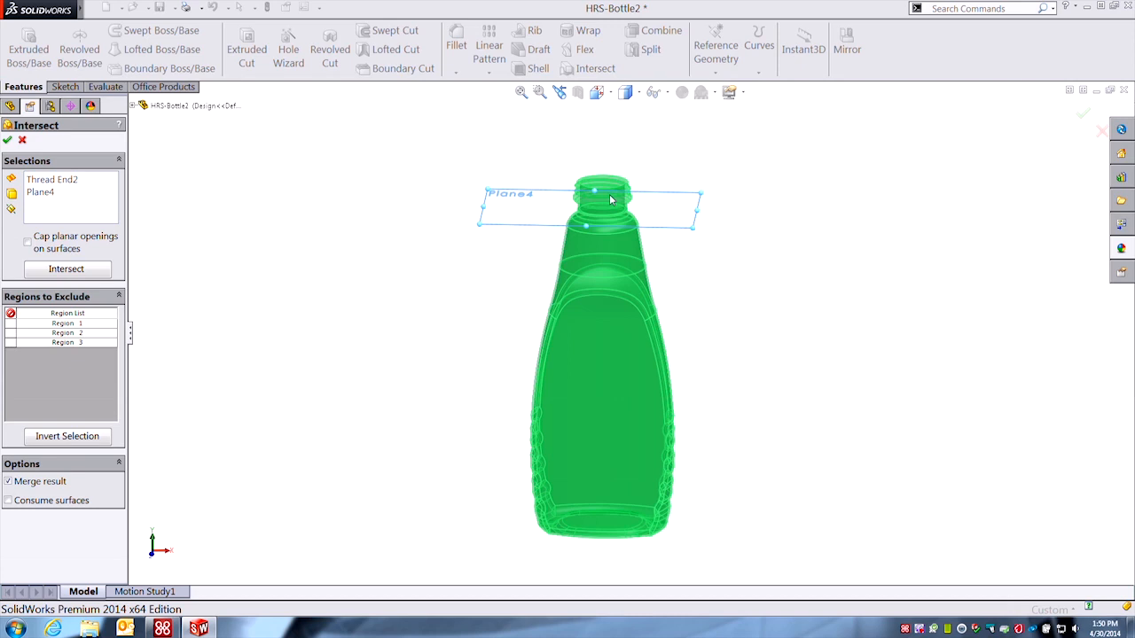
drag(607, 200, 647, 314)
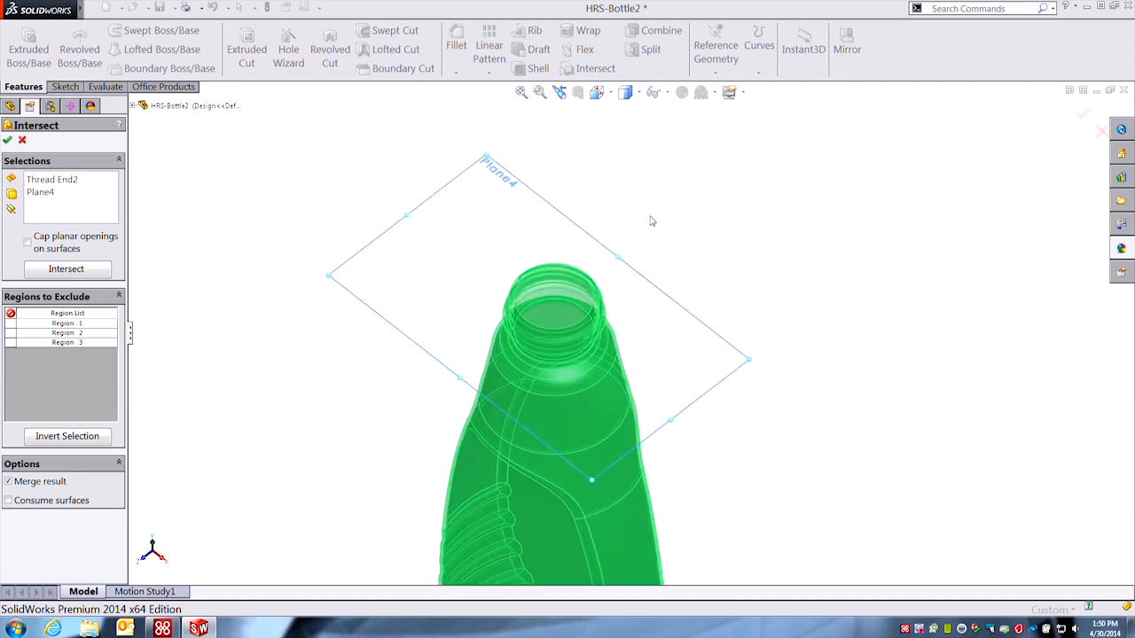
mouse_move(666, 252)
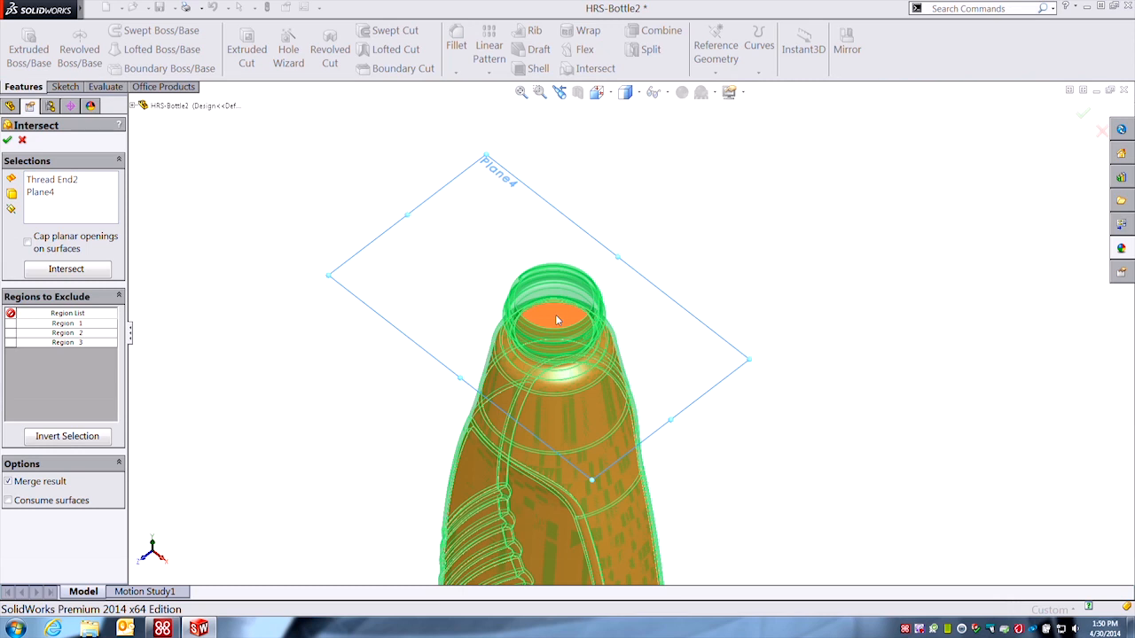
click(10, 323)
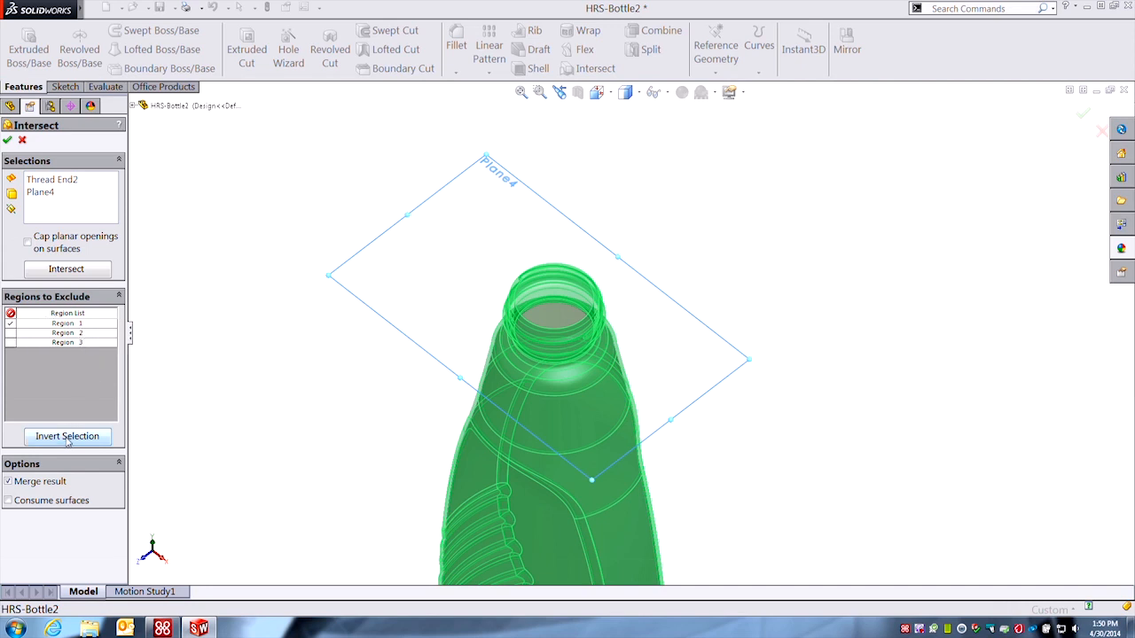
click(67, 436)
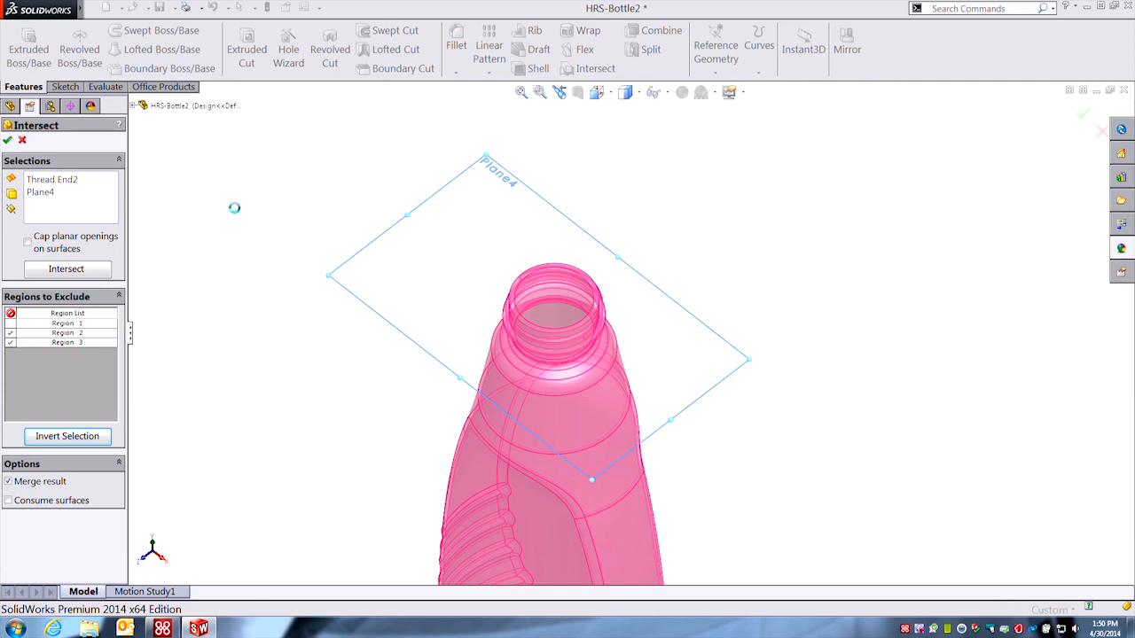
click(8, 140)
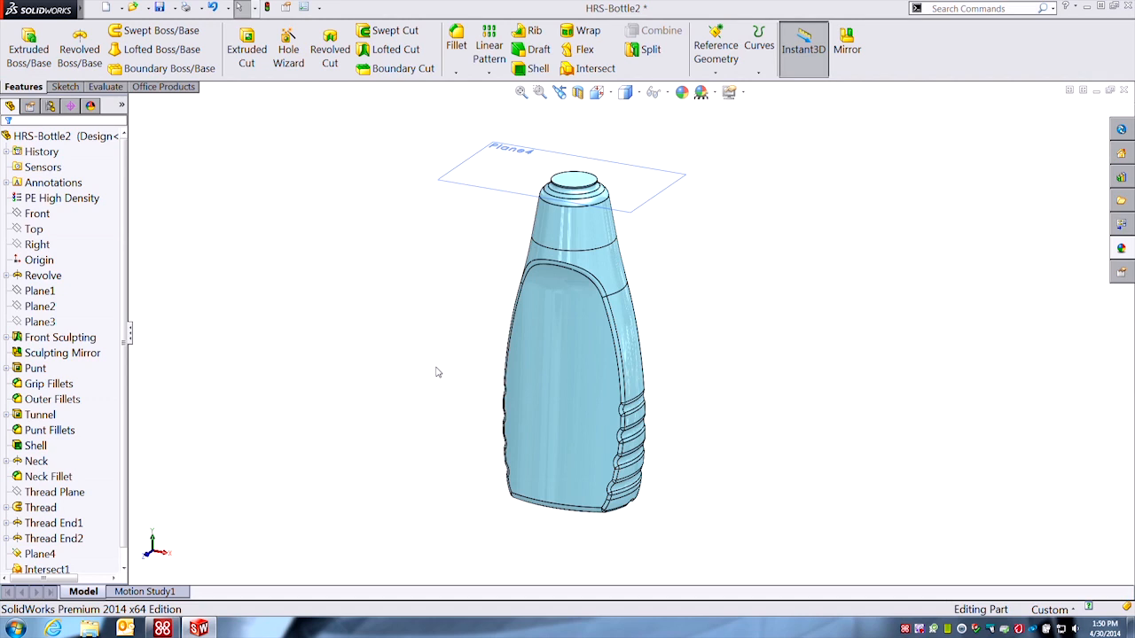
click(104, 86)
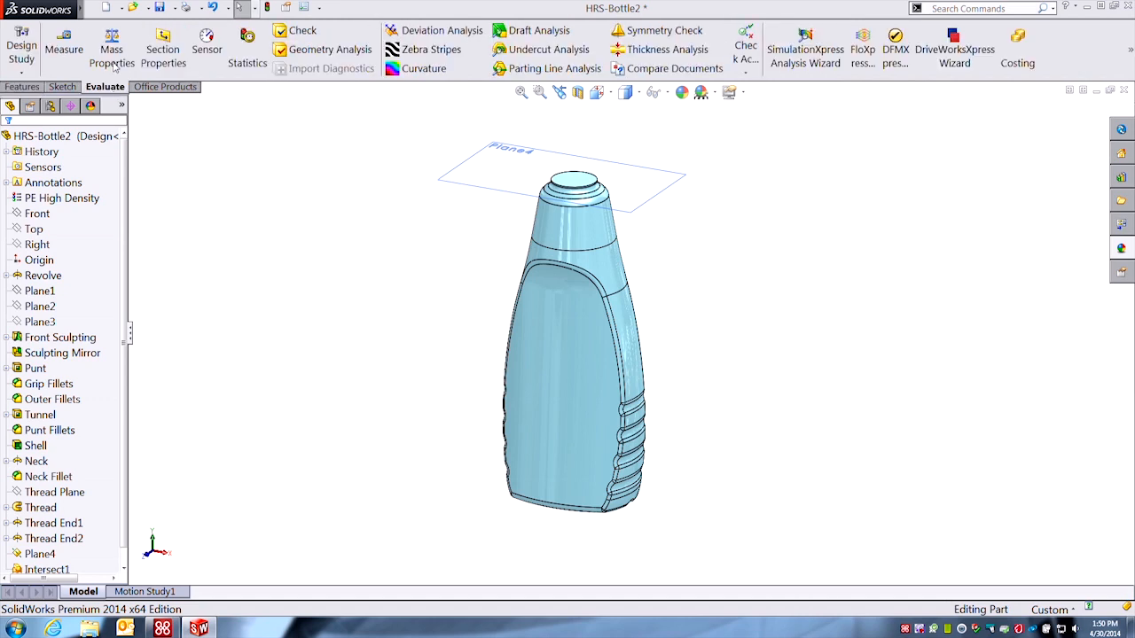
click(112, 44)
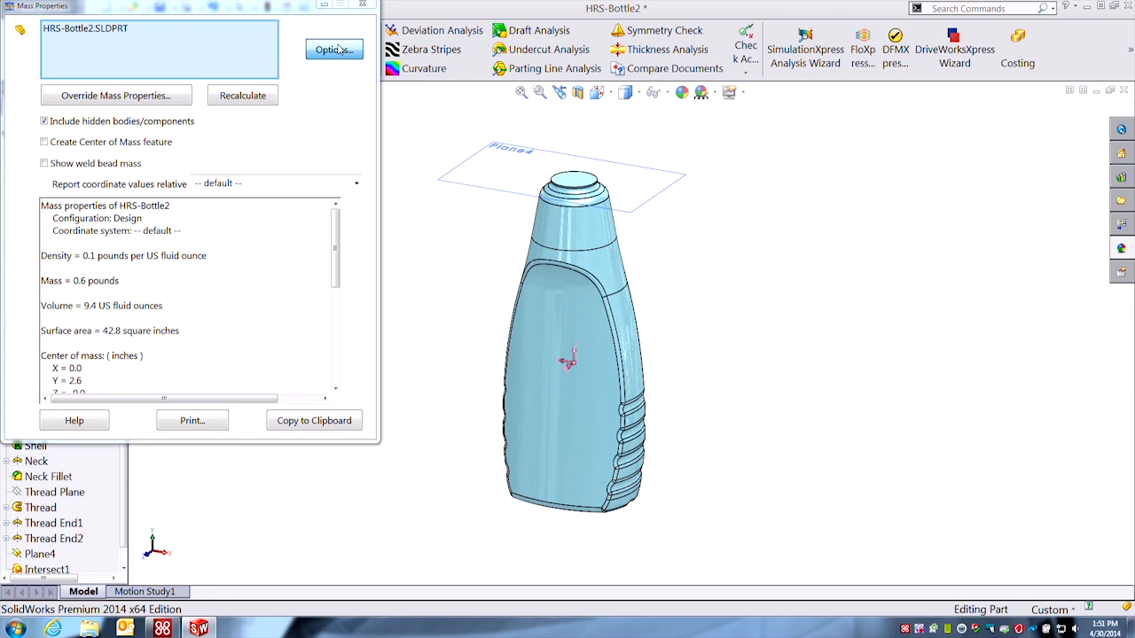
click(335, 49)
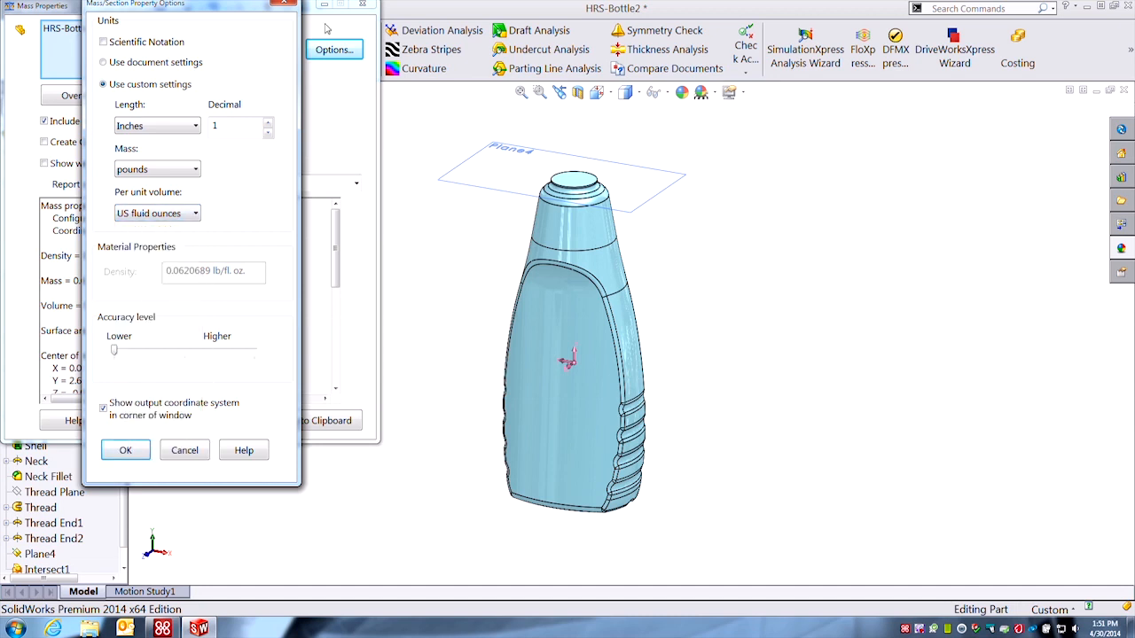
click(125, 451)
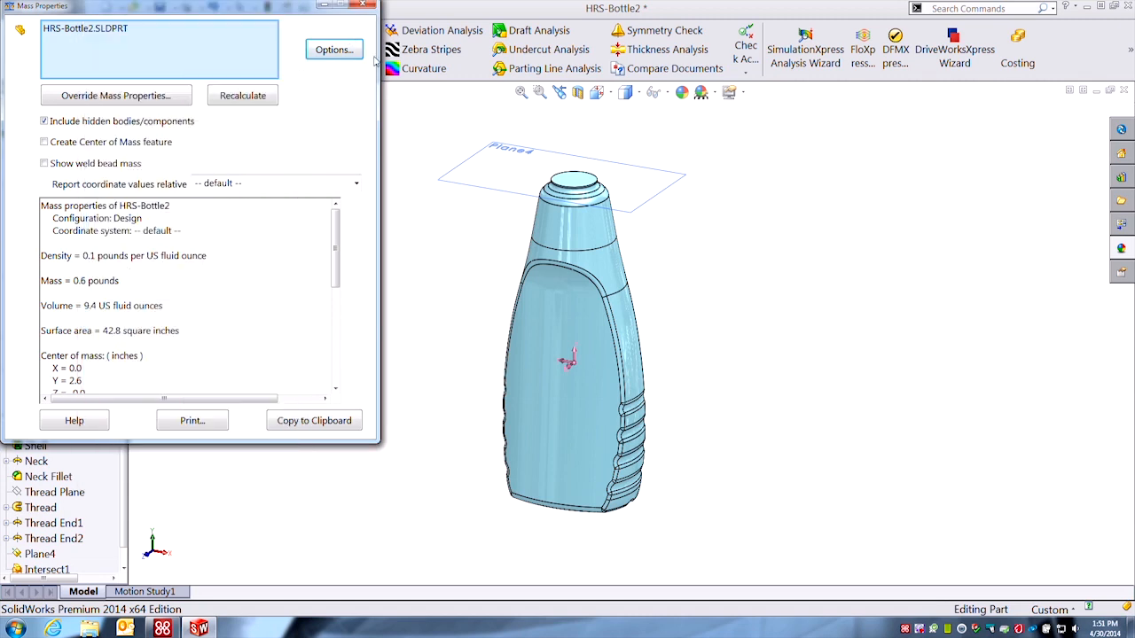
click(363, 5)
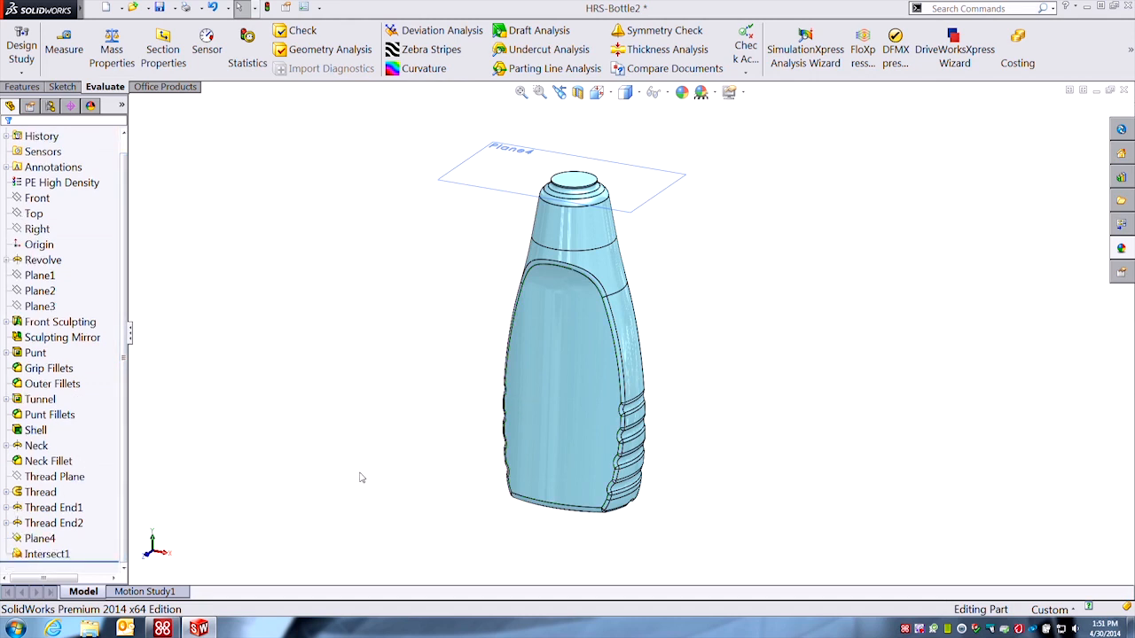
click(47, 553)
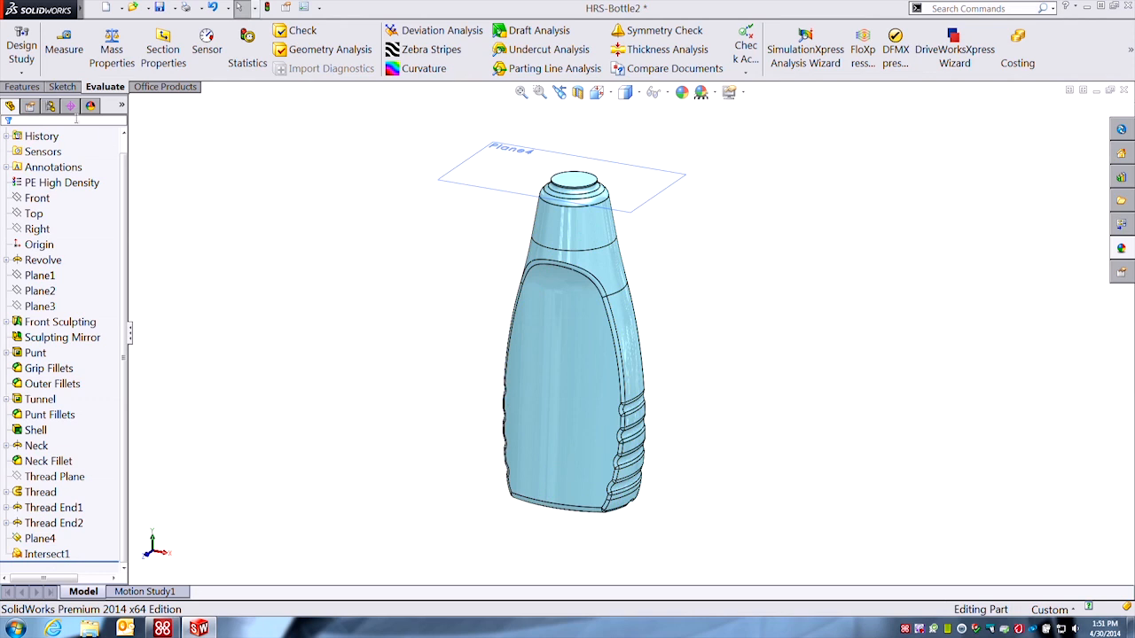
click(29, 106)
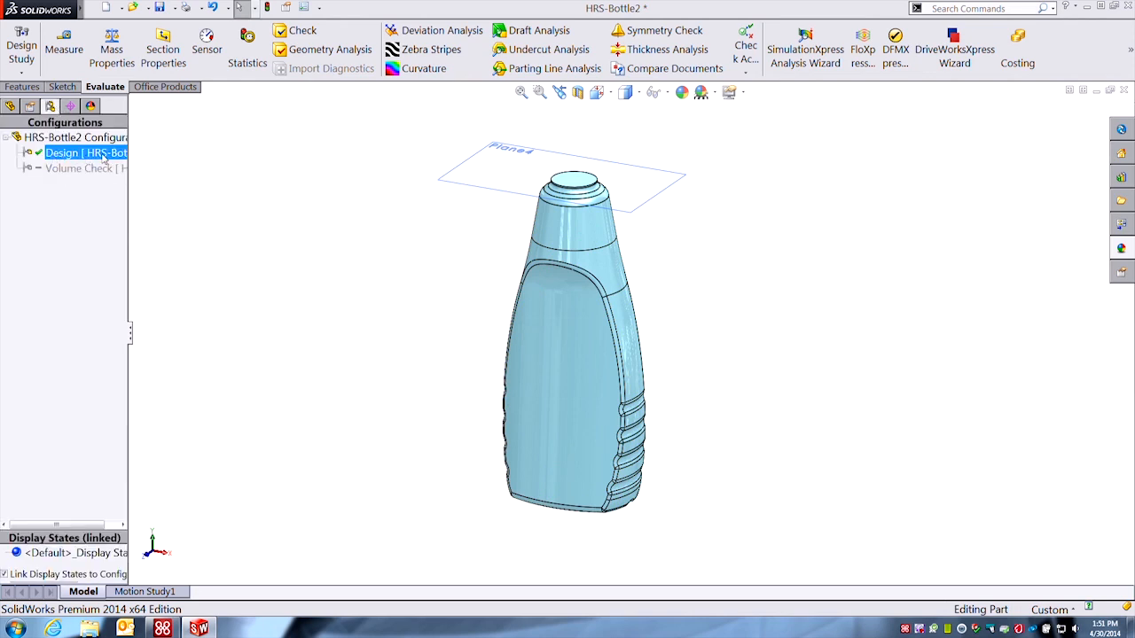
click(79, 166)
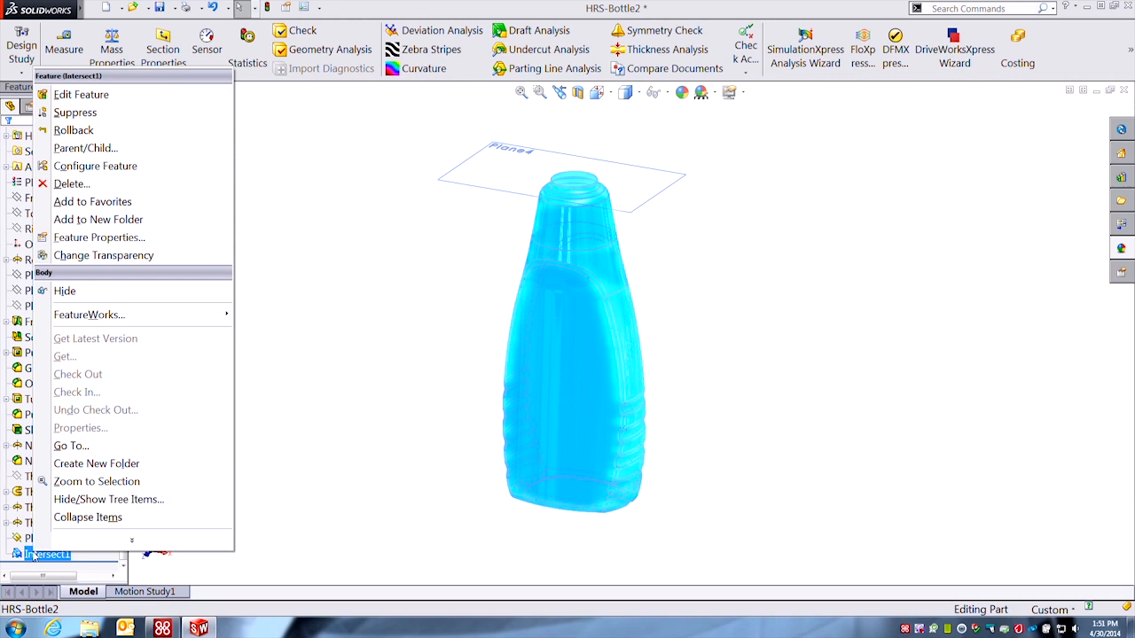
mouse_move(73, 183)
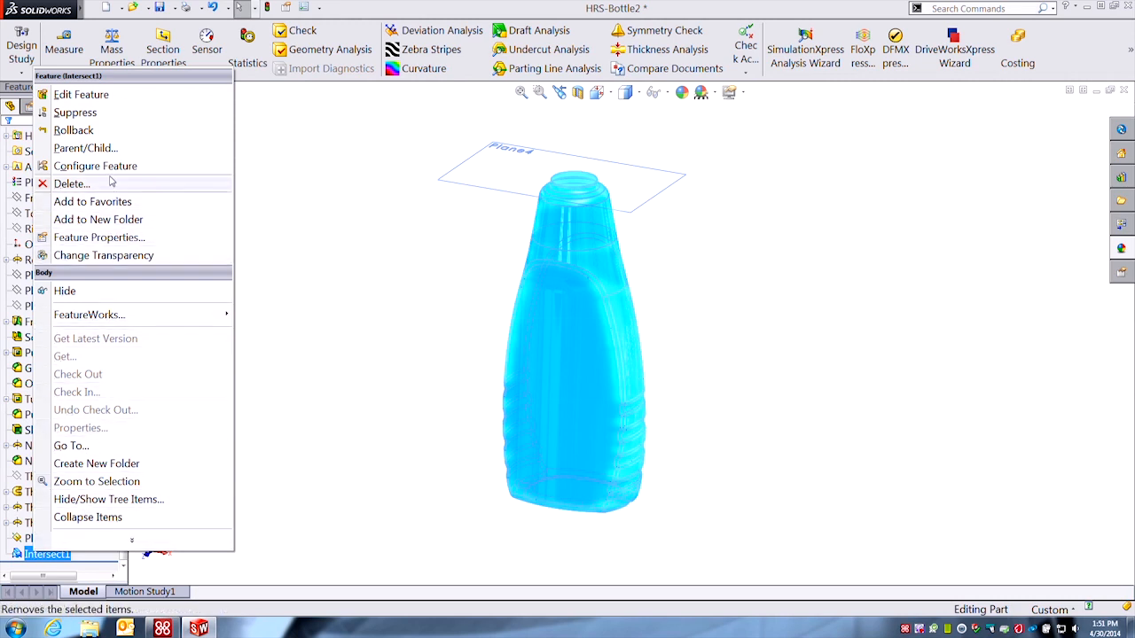
- Configure Intersect1: suppressed in Design, unsuppressed in Volume Check
click(95, 166)
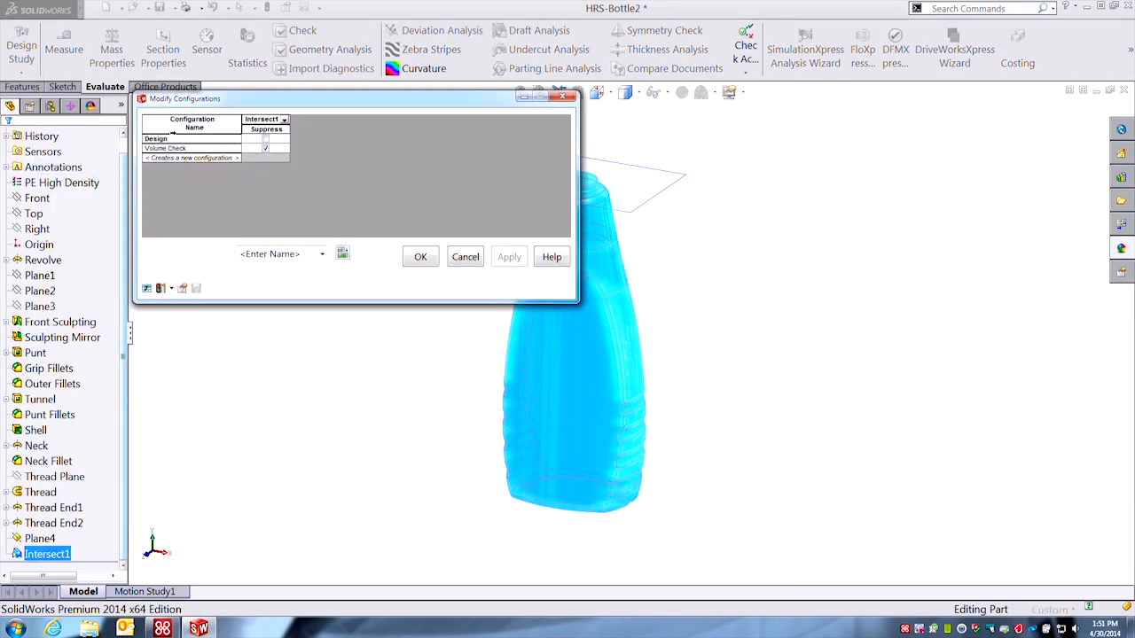
click(265, 139)
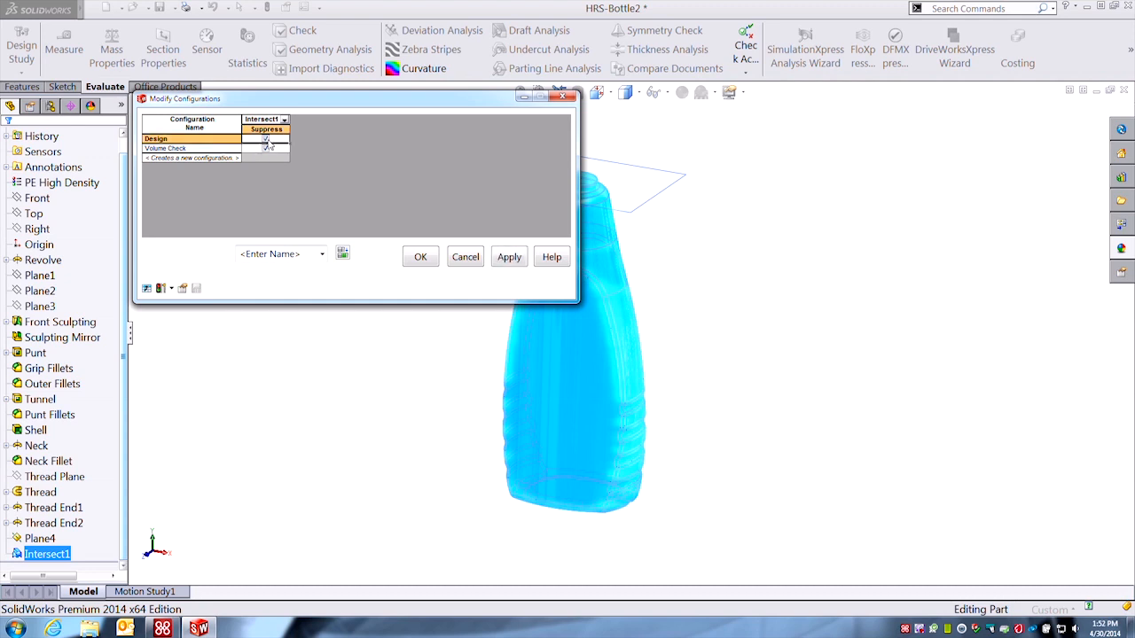
click(266, 139)
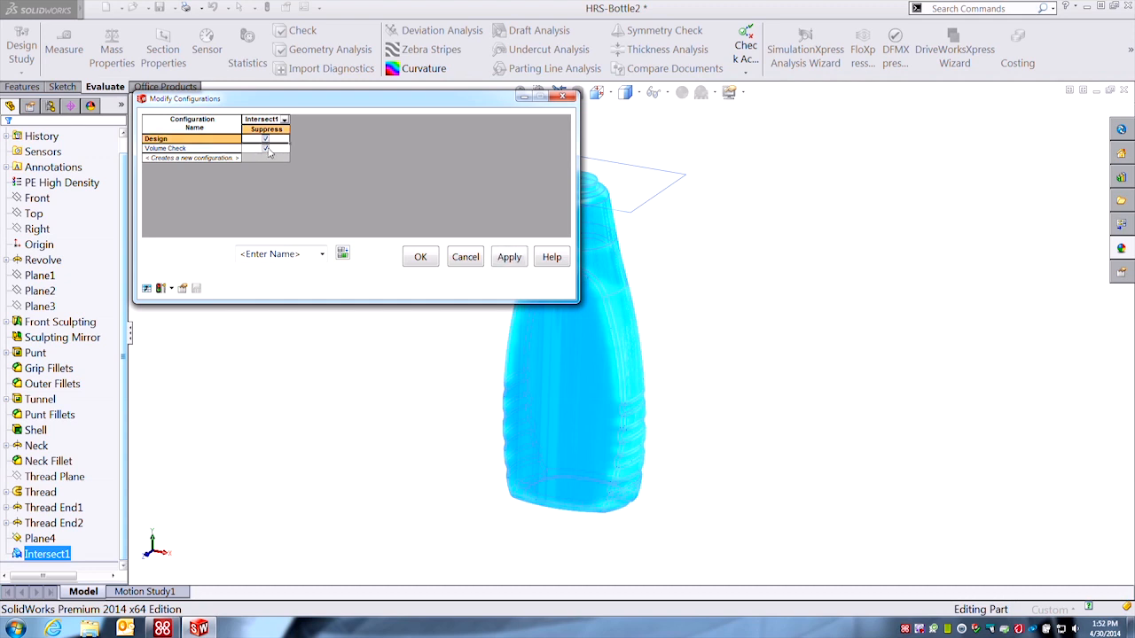
click(265, 148)
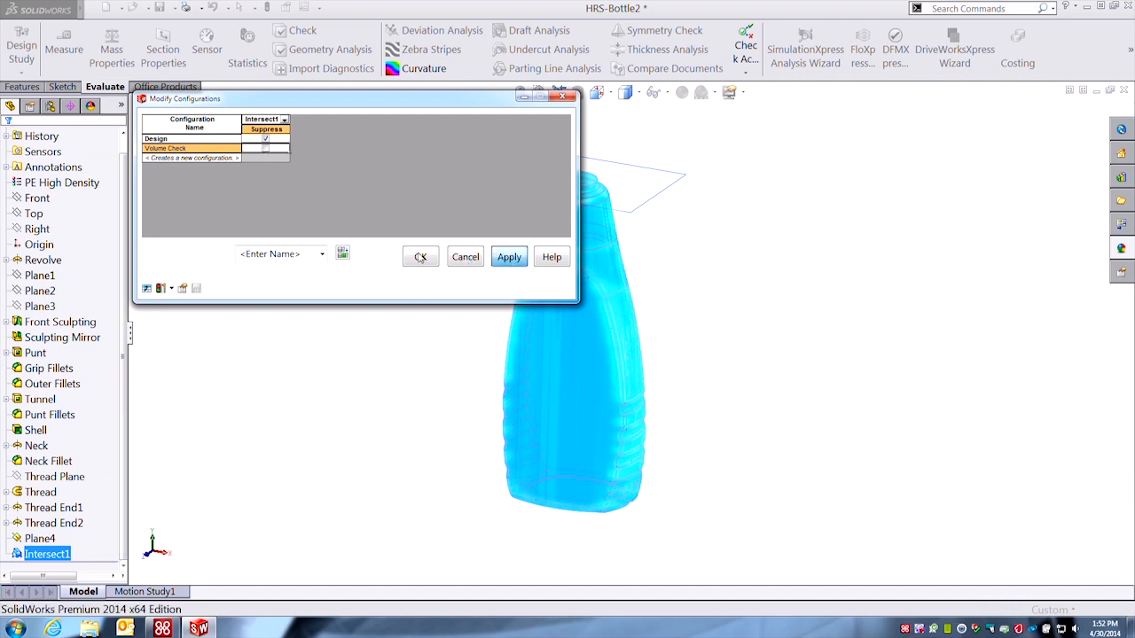
click(420, 256)
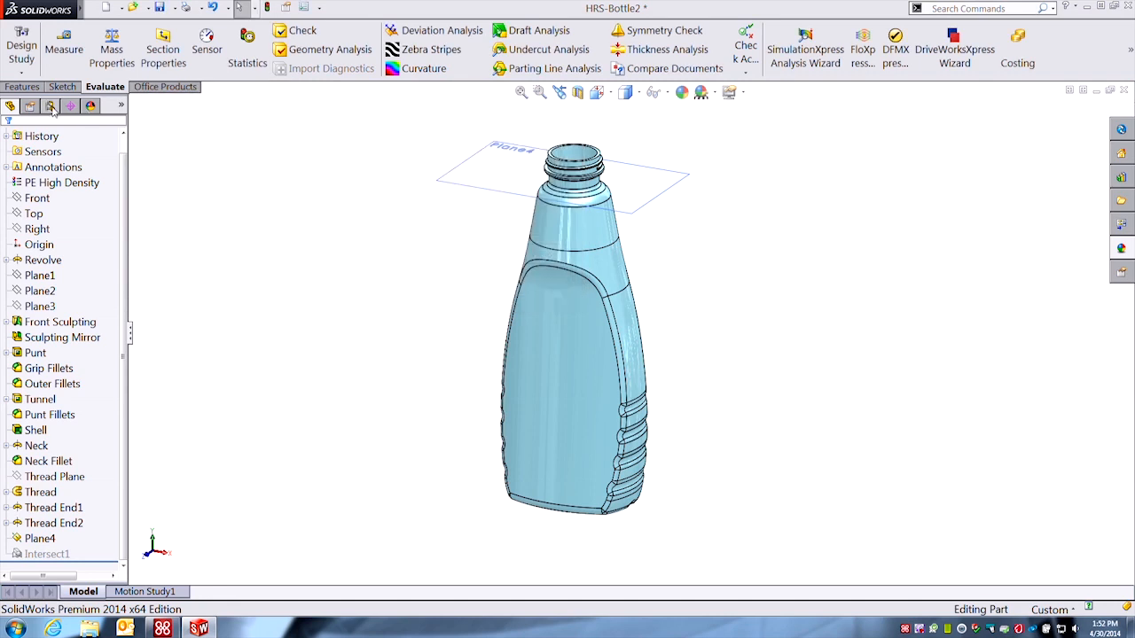
- Activate the Volume Check configuration and return to the Features tab
click(49, 105)
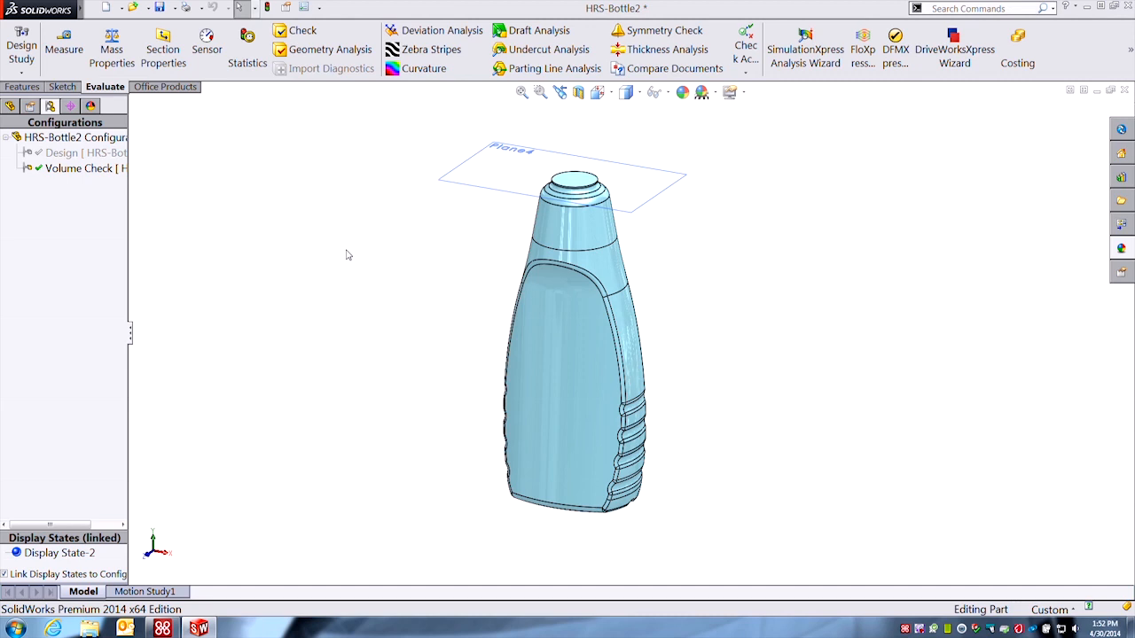
click(23, 86)
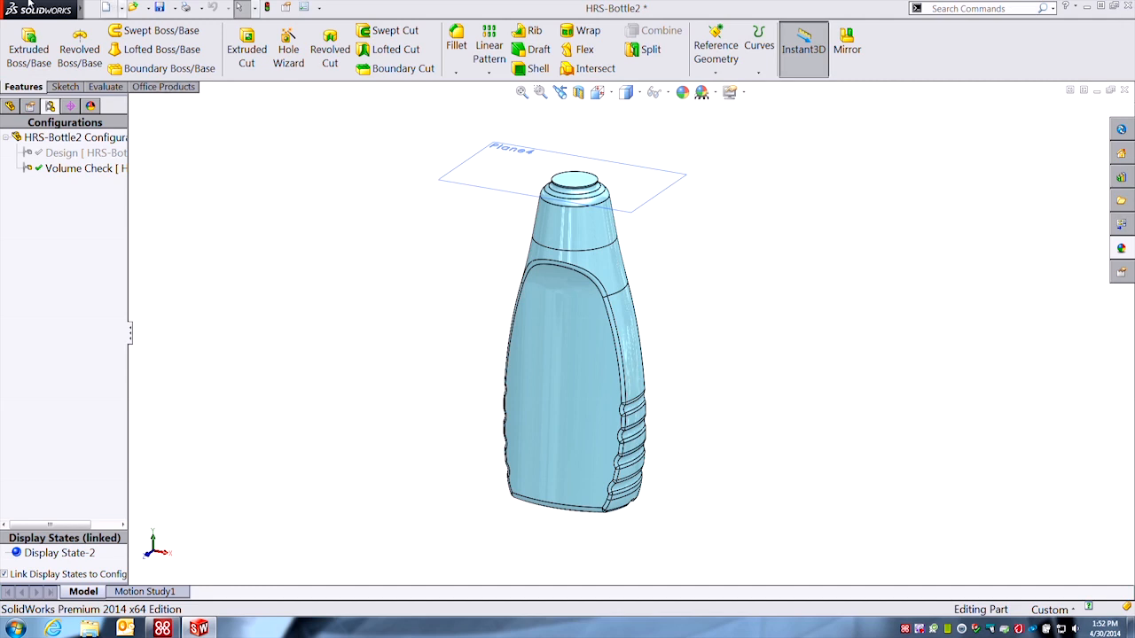
- Place a note right of the bottle linked to Internal Volume, showing 9.4 fl oz
click(182, 8)
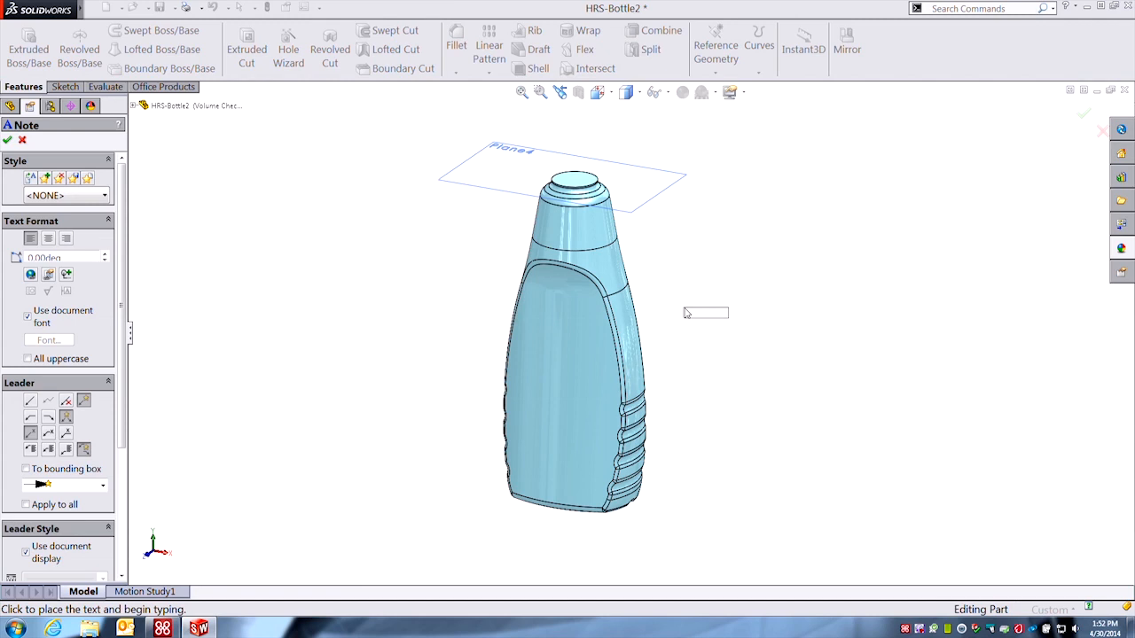
click(704, 312)
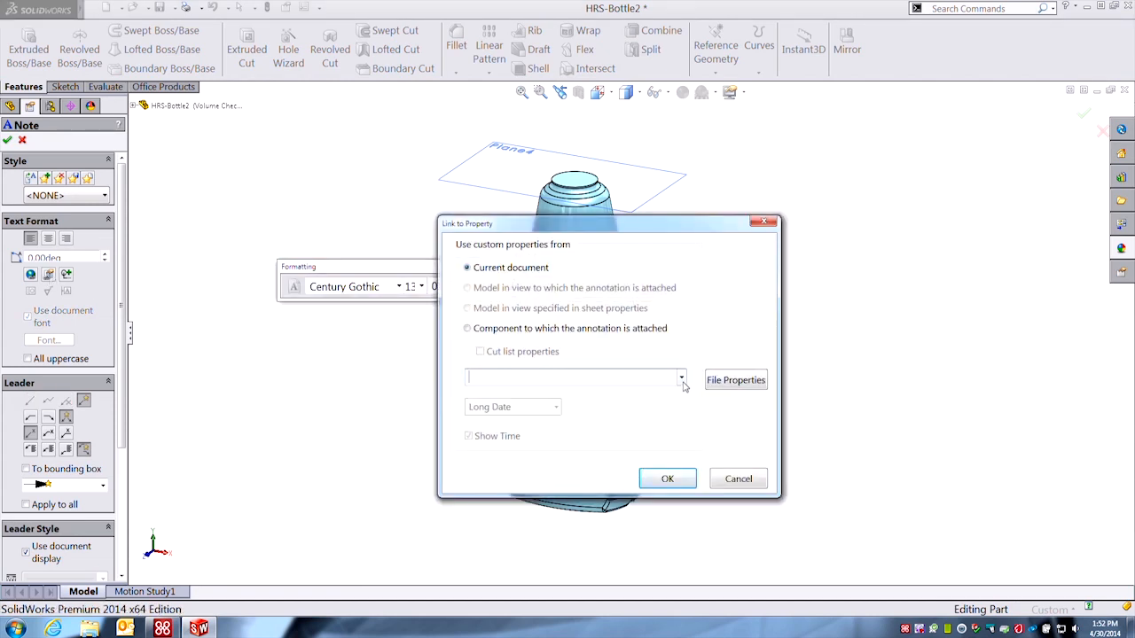
click(681, 378)
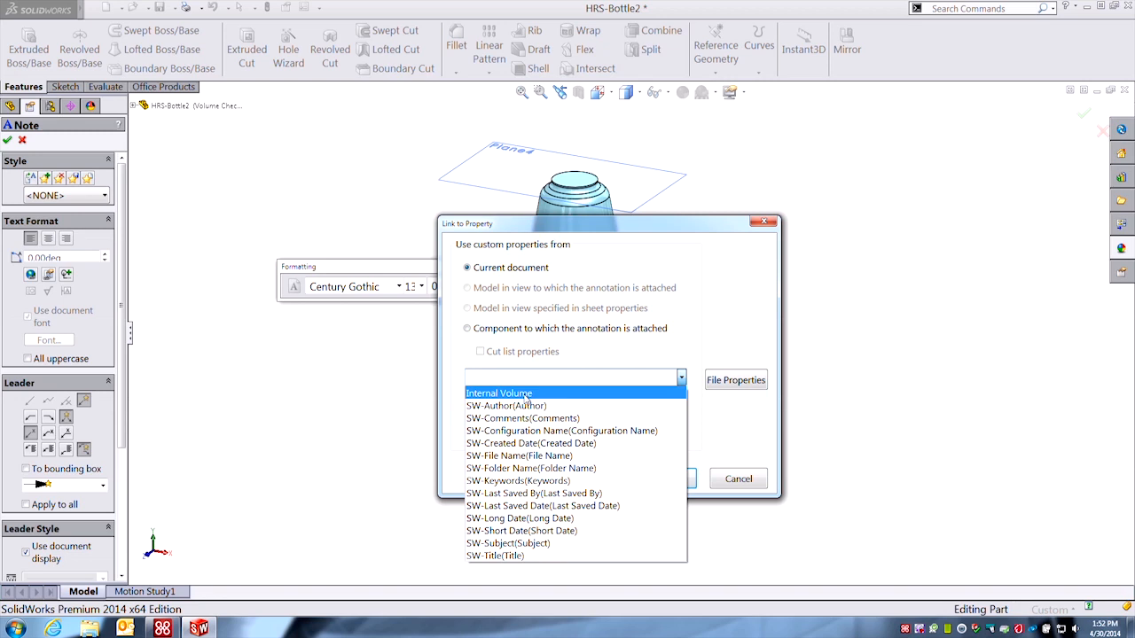
click(498, 393)
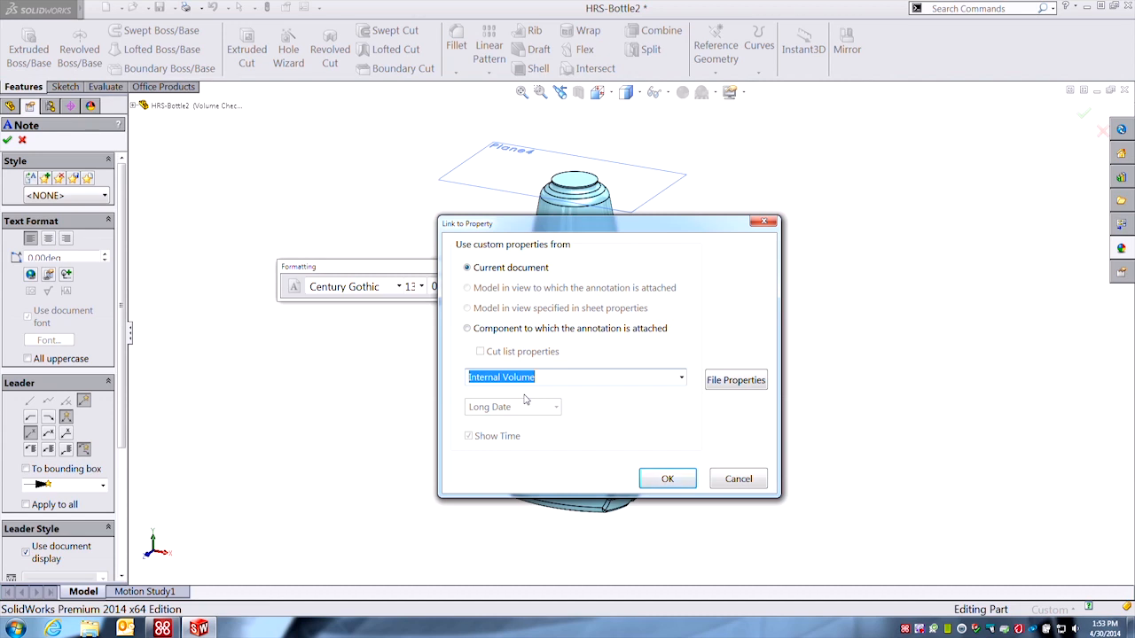
click(667, 479)
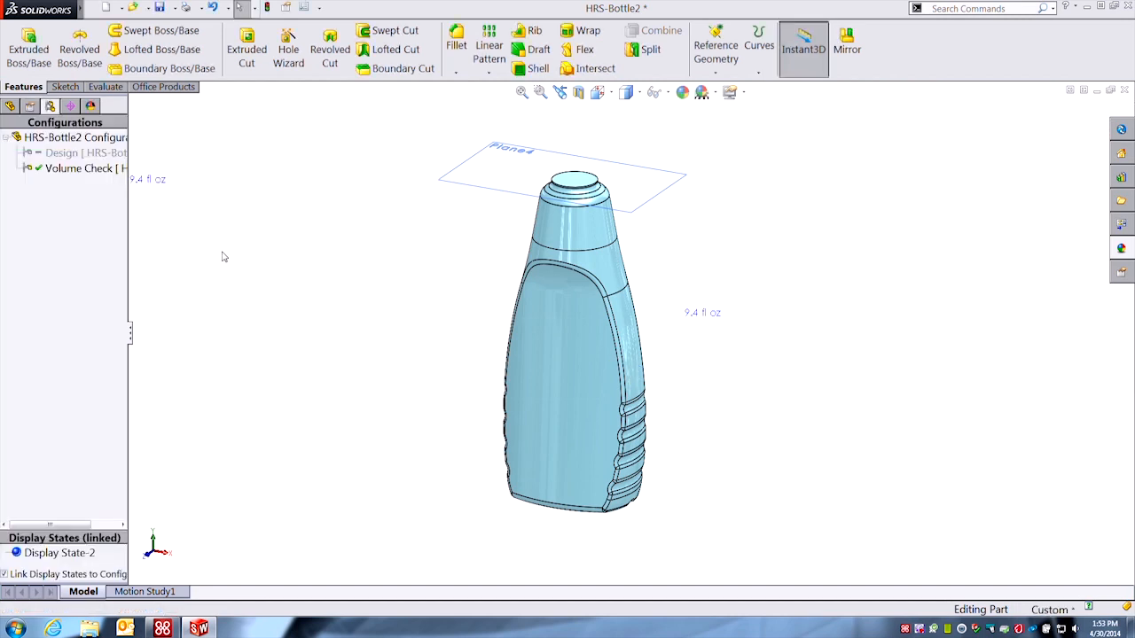
mouse_move(304, 360)
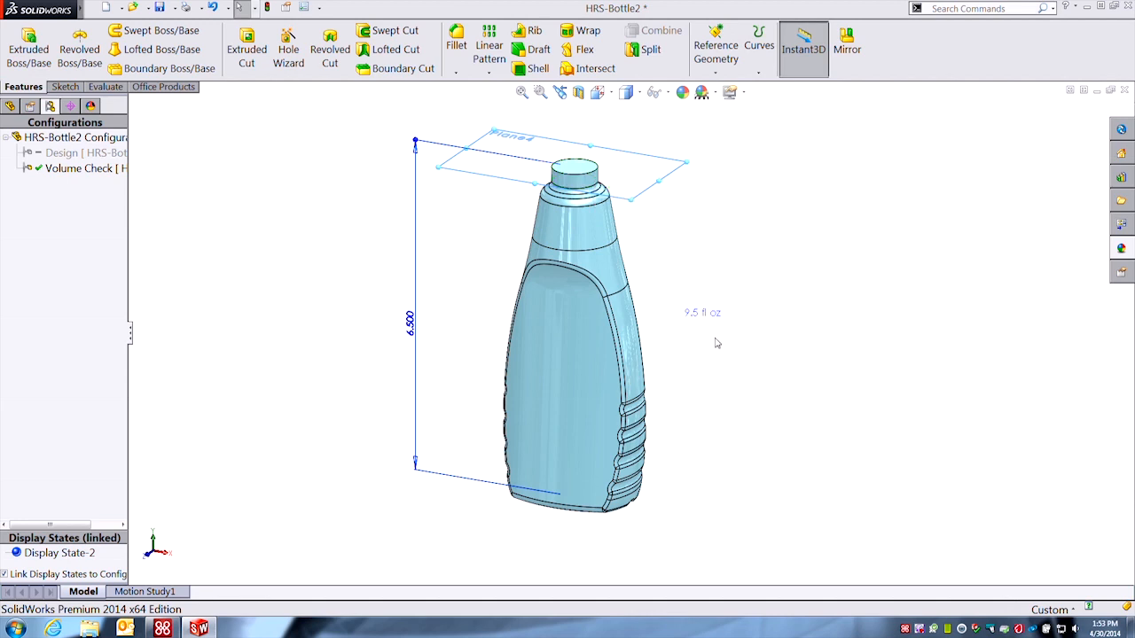
mouse_move(764, 286)
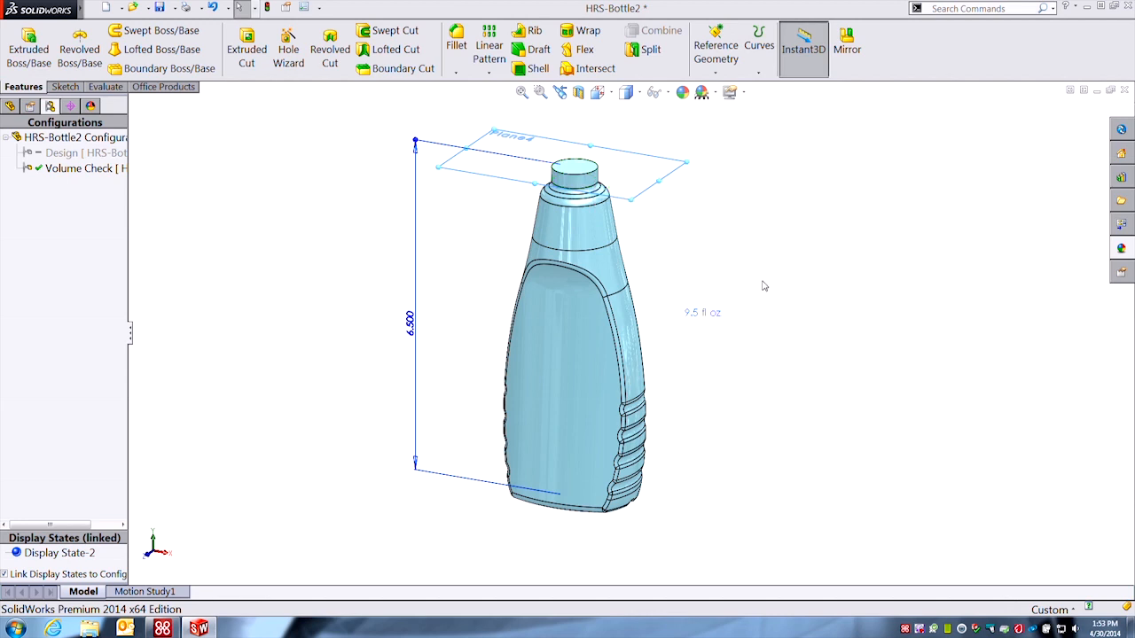